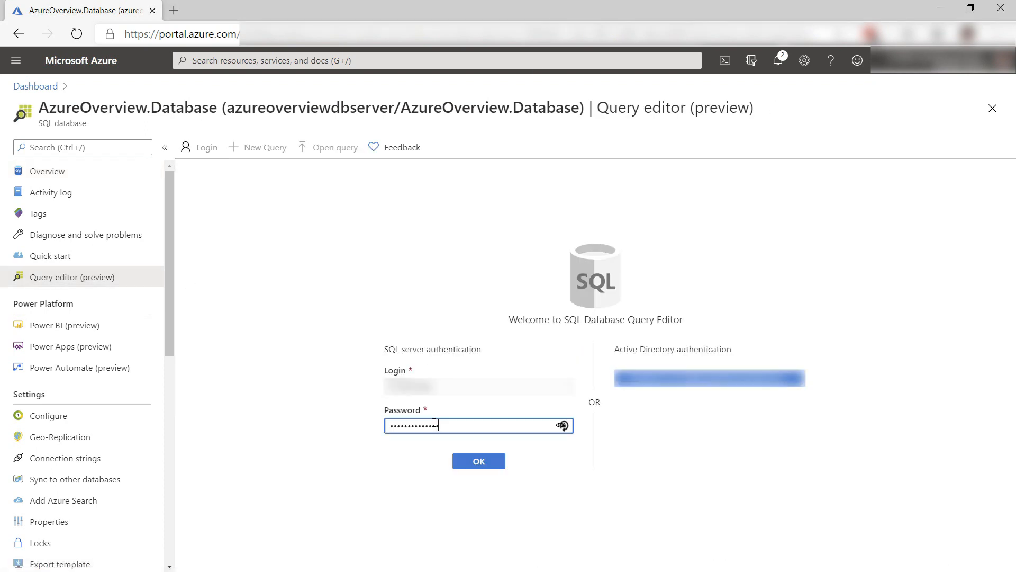
- Log in to the query editor, expand Tables and choose Select Top 1000 Rows for dbo.Services
{"action": "left_click", "coordinate": [478, 461]}
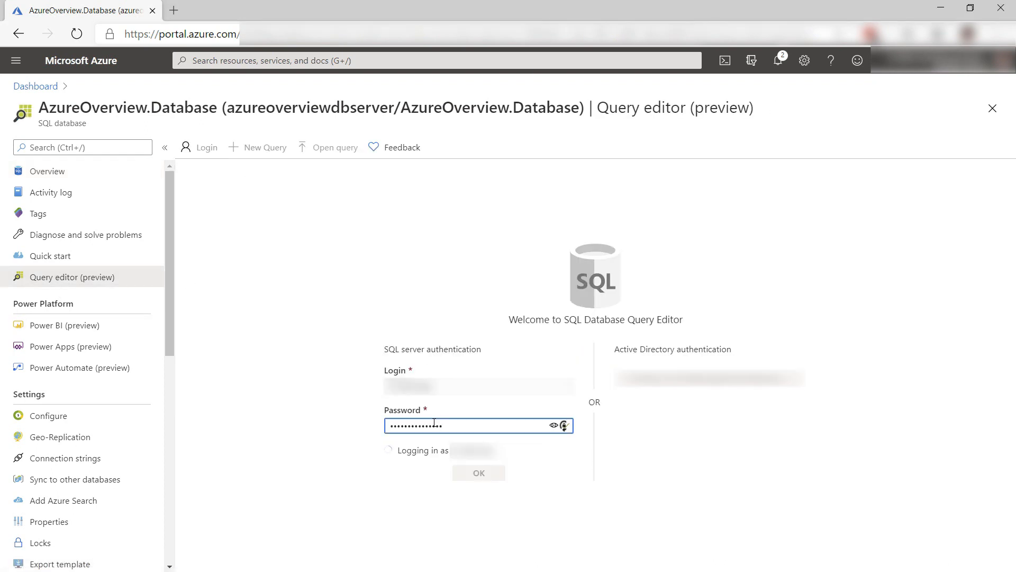
{"action": "left_click", "coordinate": [478, 472]}
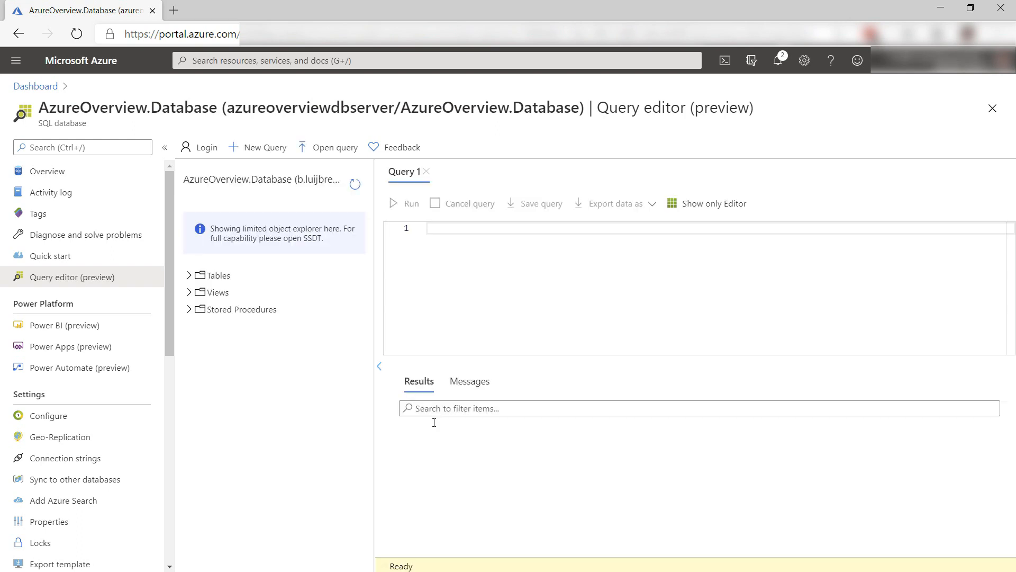
{"action": "left_click", "coordinate": [217, 275]}
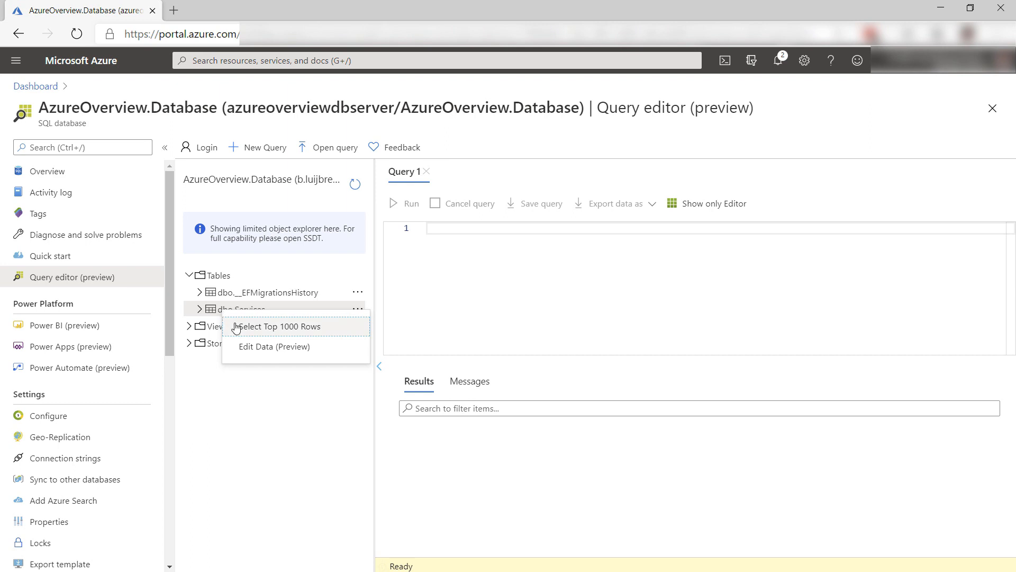
{"action": "left_click", "coordinate": [279, 326]}
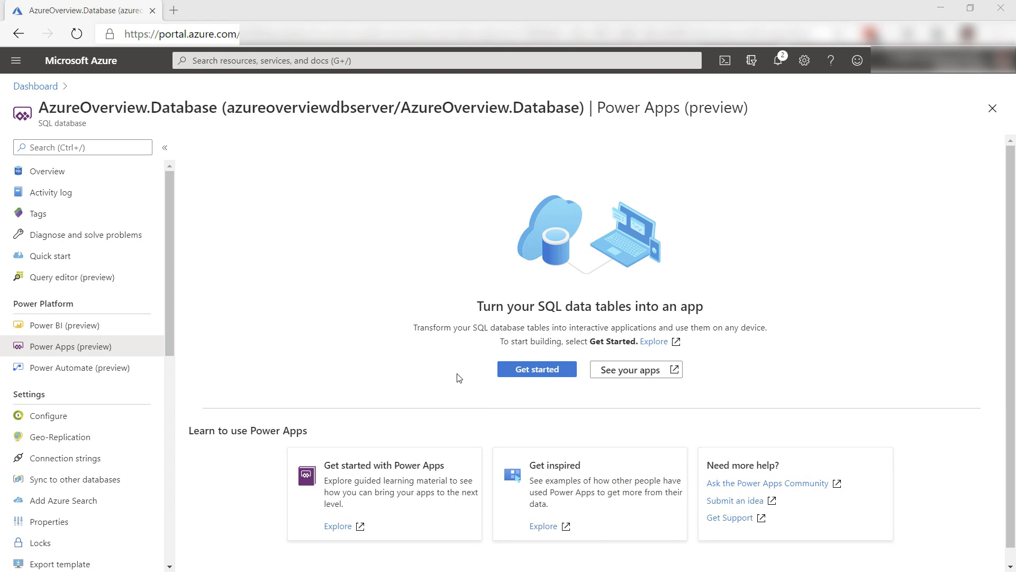
- Get started with Power Apps, pick dbo.Services as the table, enter the password and create the app
{"action": "left_click", "coordinate": [537, 369]}
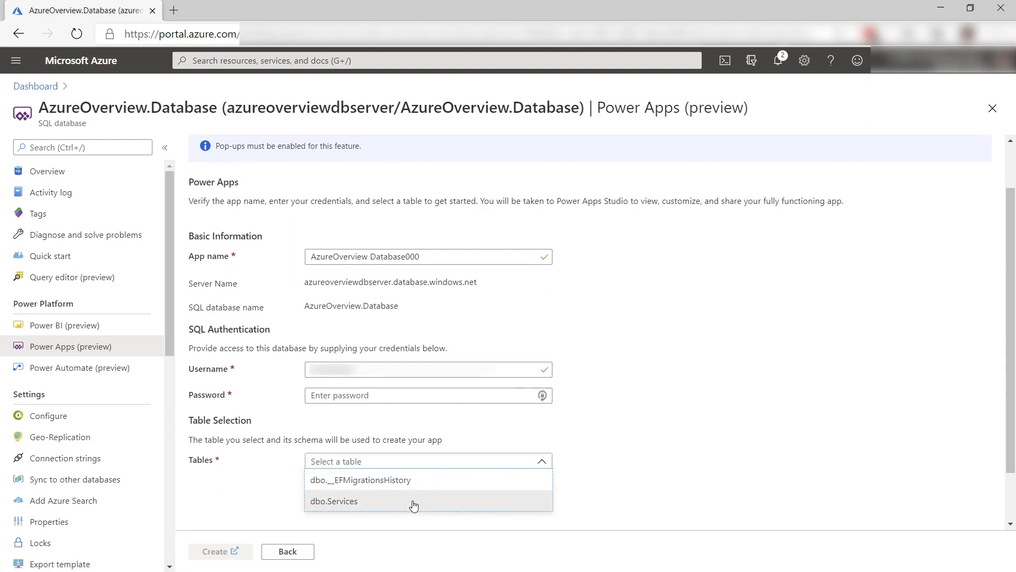
{"action": "left_click", "coordinate": [333, 501]}
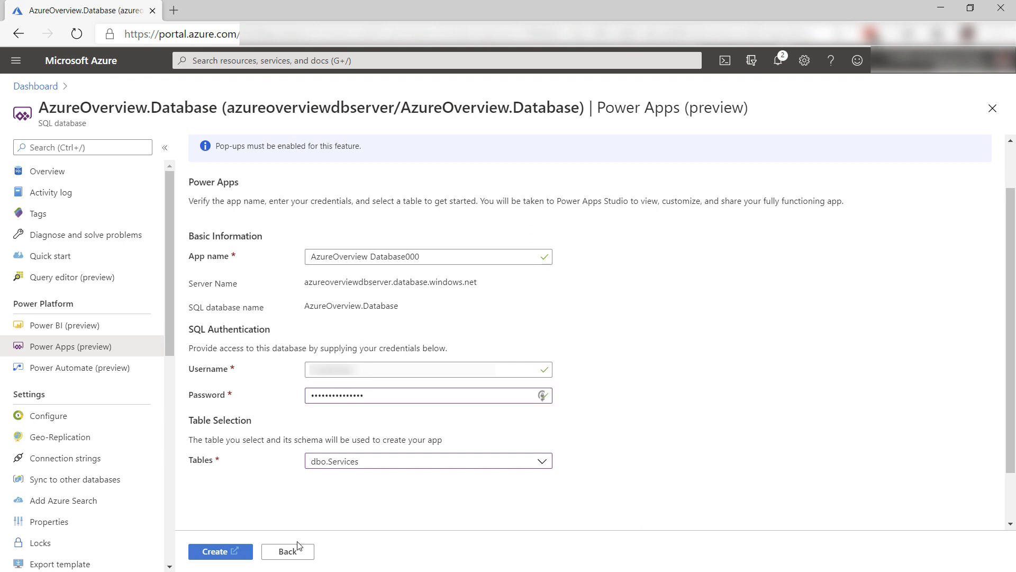
{"action": "left_click", "coordinate": [216, 550]}
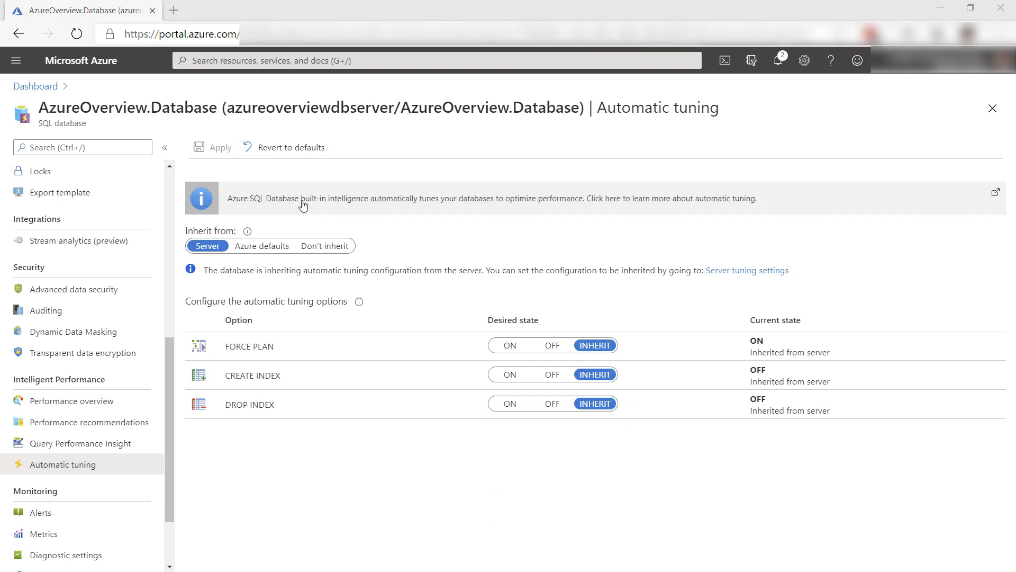
{"action": "mouse_move", "coordinate": [525, 358]}
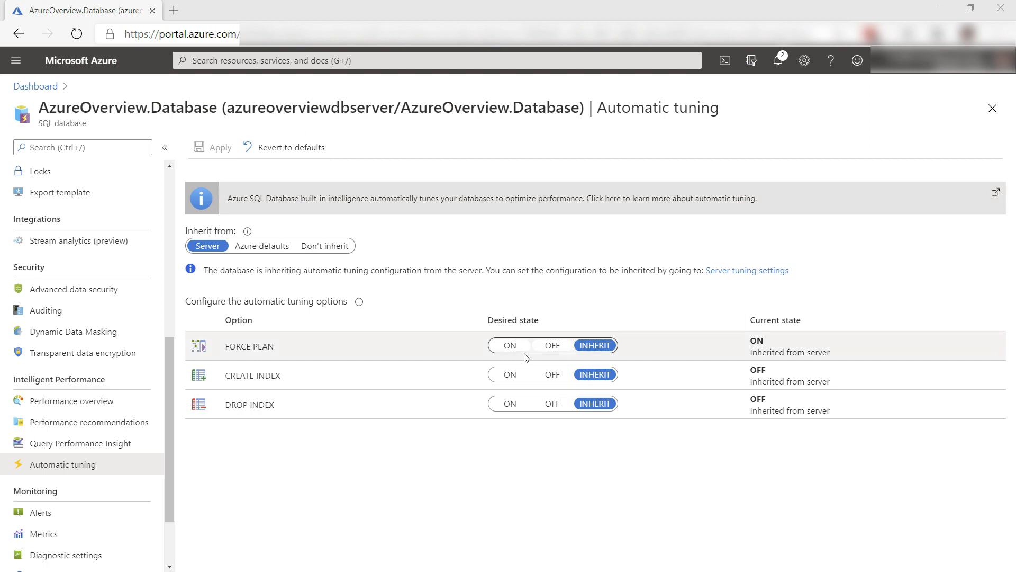
- Switch FORCE PLAN and CREATE INDEX to ON and apply the tuning changes
{"action": "left_click", "coordinate": [510, 345]}
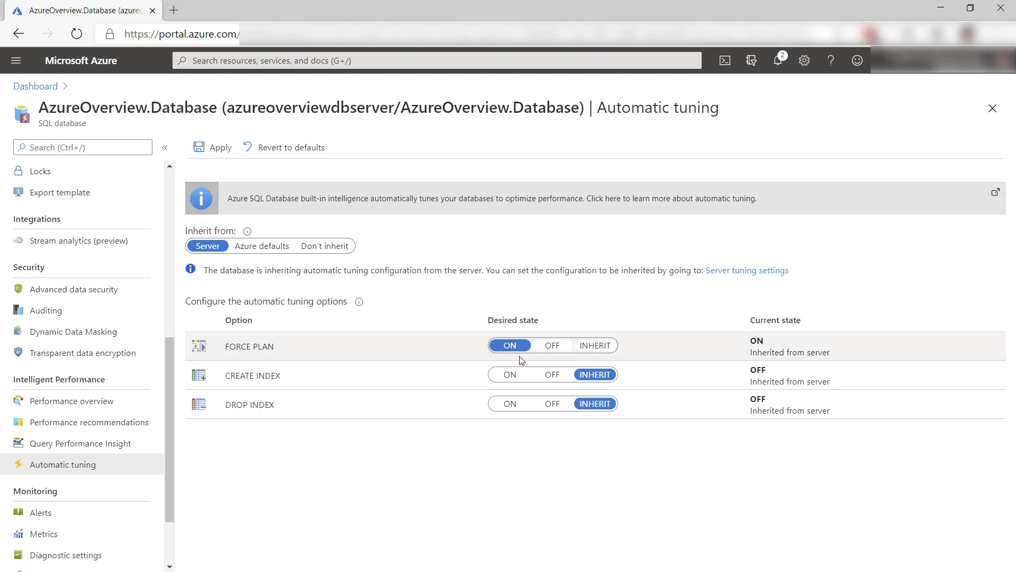
{"action": "left_click", "coordinate": [509, 373]}
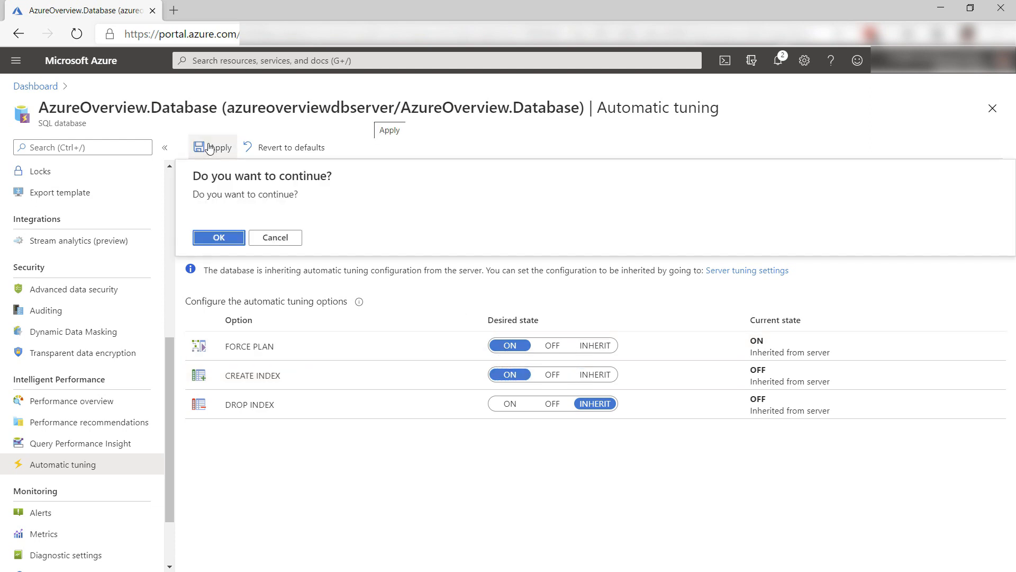
{"action": "left_click", "coordinate": [218, 237]}
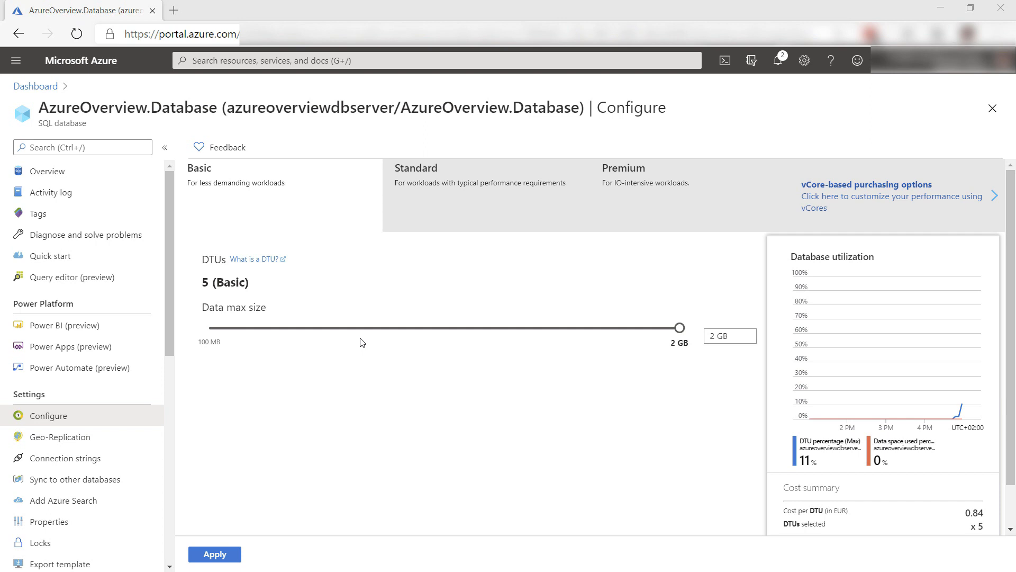
{"action": "mouse_move", "coordinate": [923, 211]}
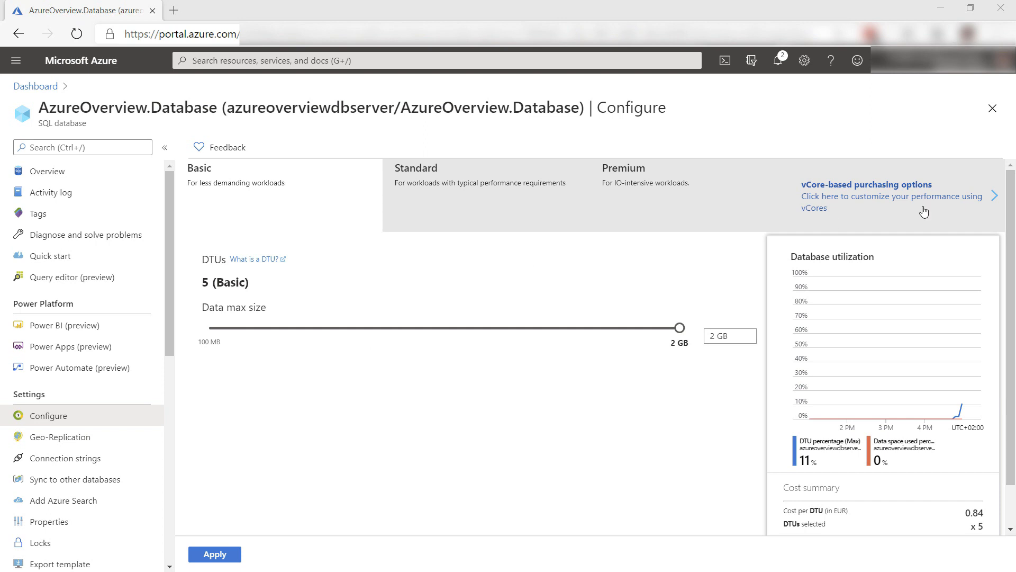
- Choose vCore-based Serverless compute, raise Min vCores to 1 and apply the configuration
{"action": "left_click", "coordinate": [891, 197]}
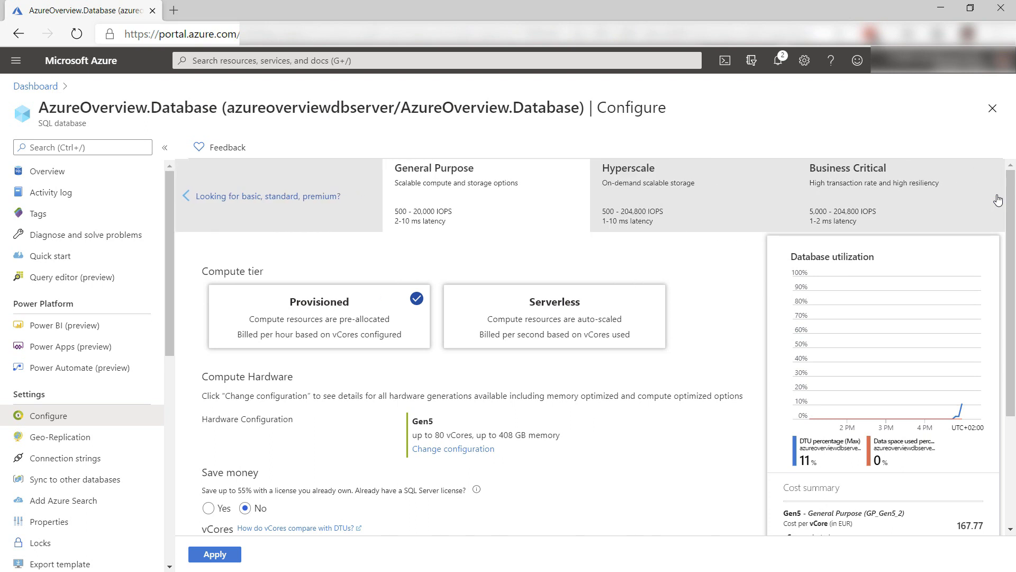
{"action": "left_click", "coordinate": [554, 317]}
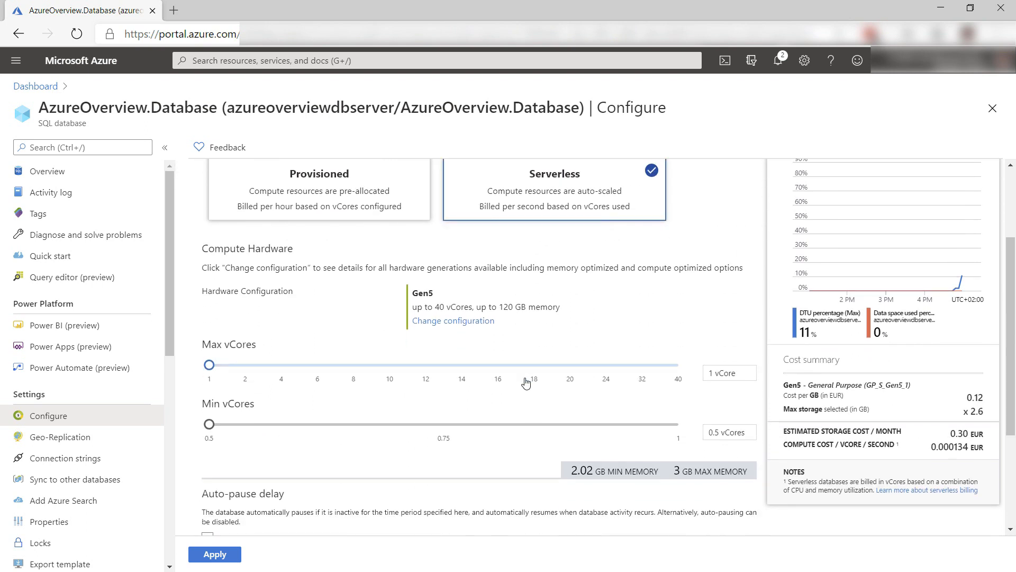
{"action": "scroll", "scroll_direction": "down", "scroll_amount": 3}
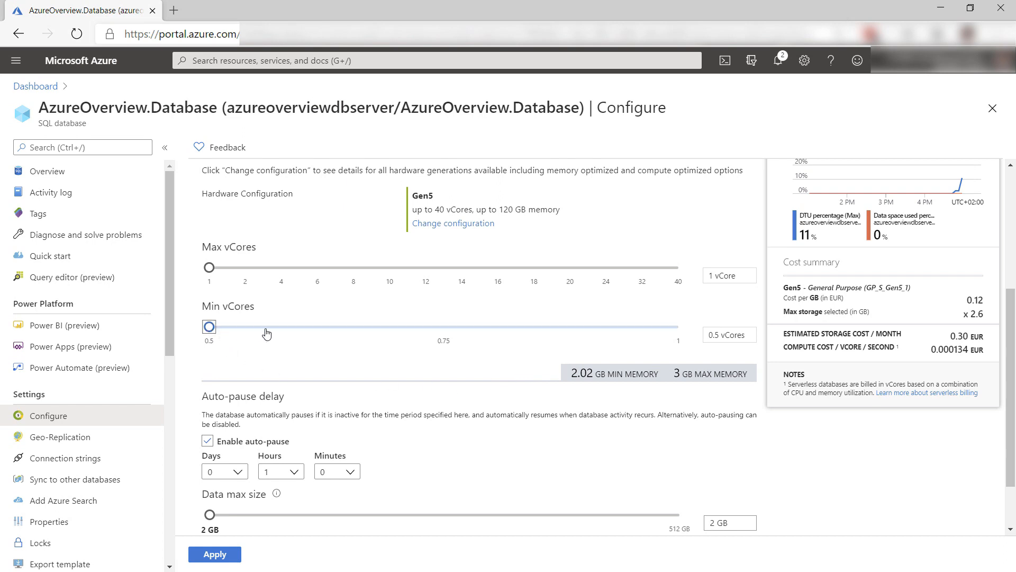
{"action": "left_click_drag", "start_coordinate": [210, 326], "coordinate": [677, 326]}
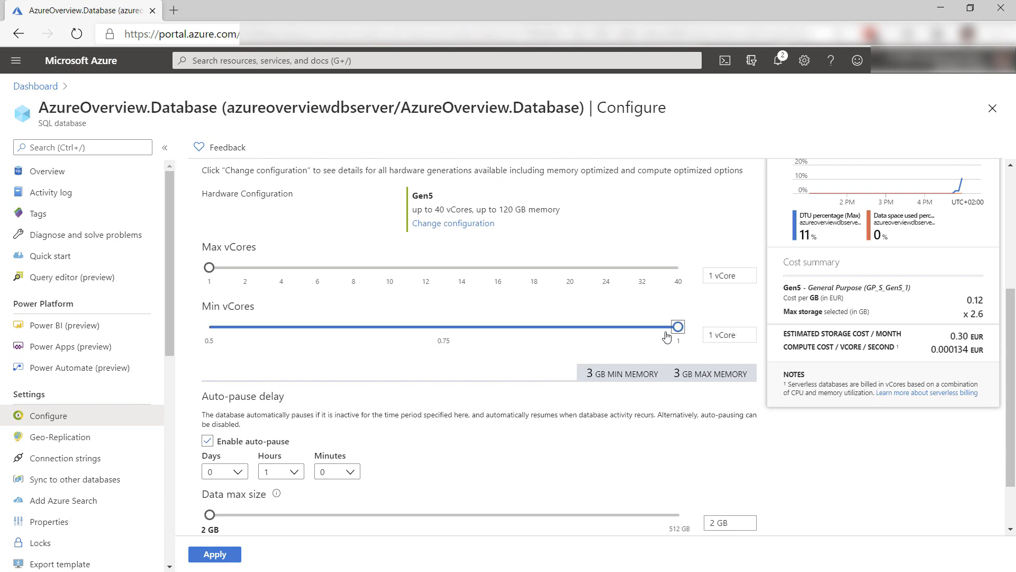
{"action": "scroll", "scroll_direction": "down", "scroll_amount": 3}
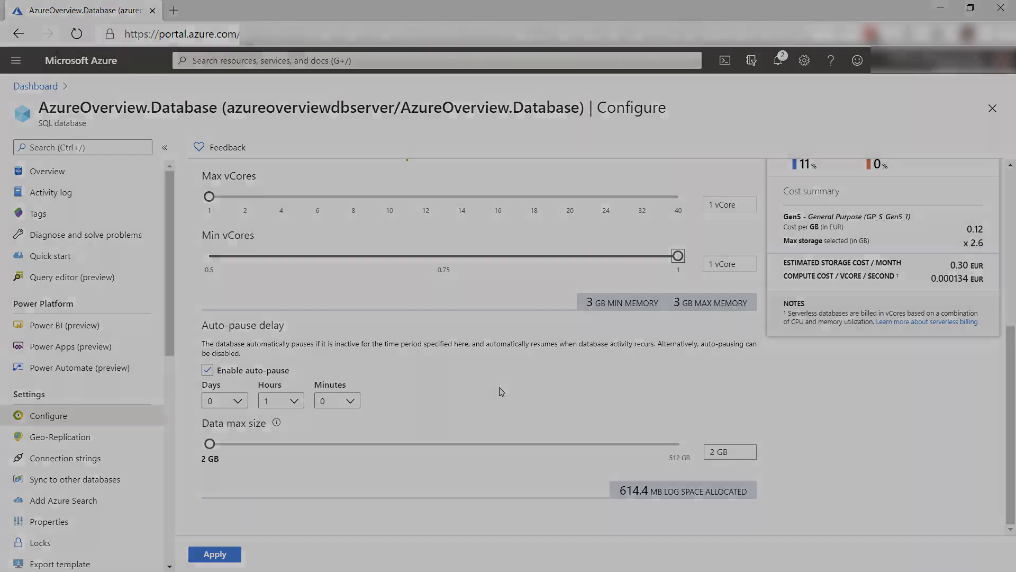
{"action": "left_click", "coordinate": [63, 500]}
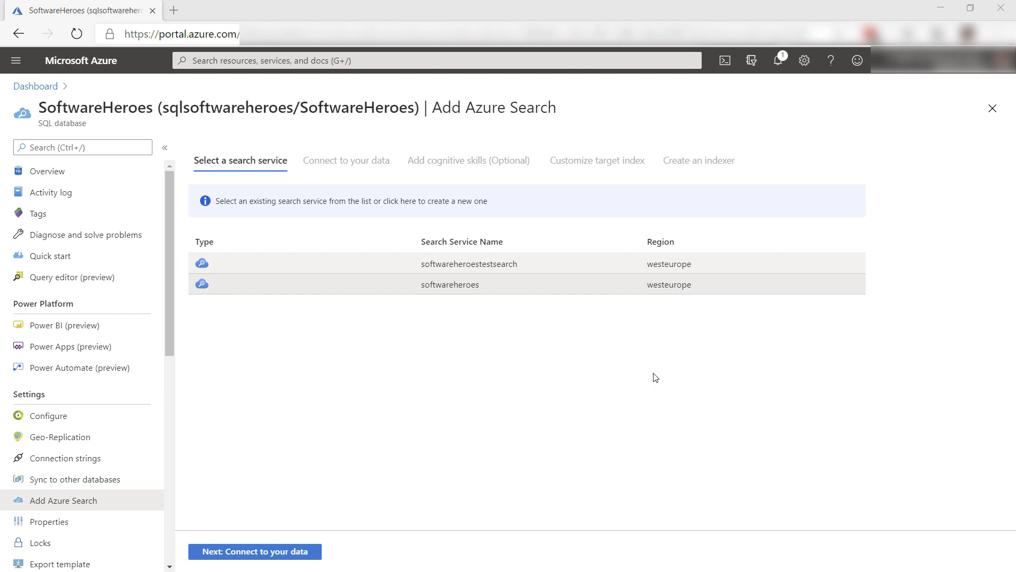
- Select the softwareheroes search service and name the data source 'mydata' with its password
{"action": "left_click", "coordinate": [448, 284]}
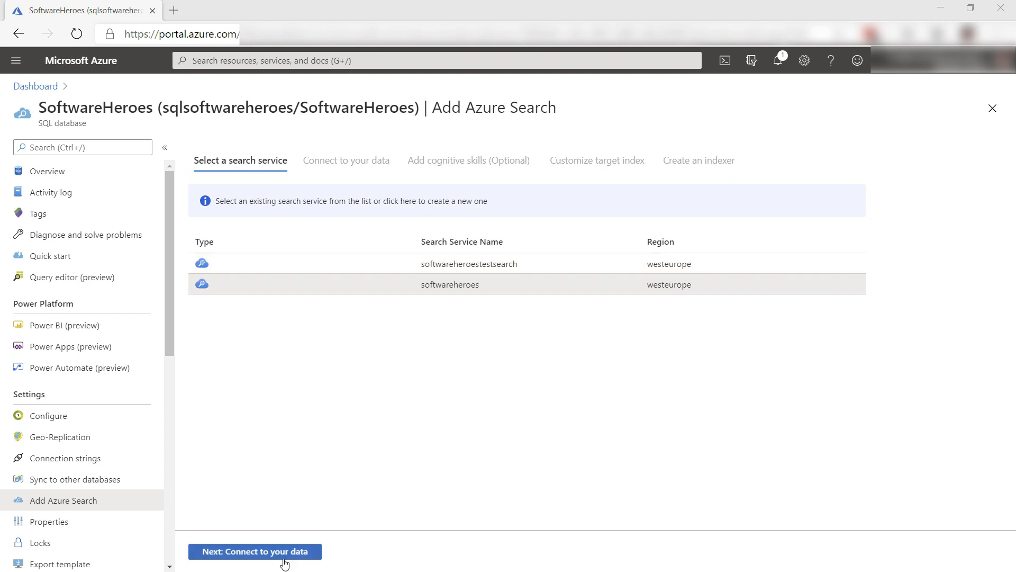
{"action": "left_click", "coordinate": [252, 550]}
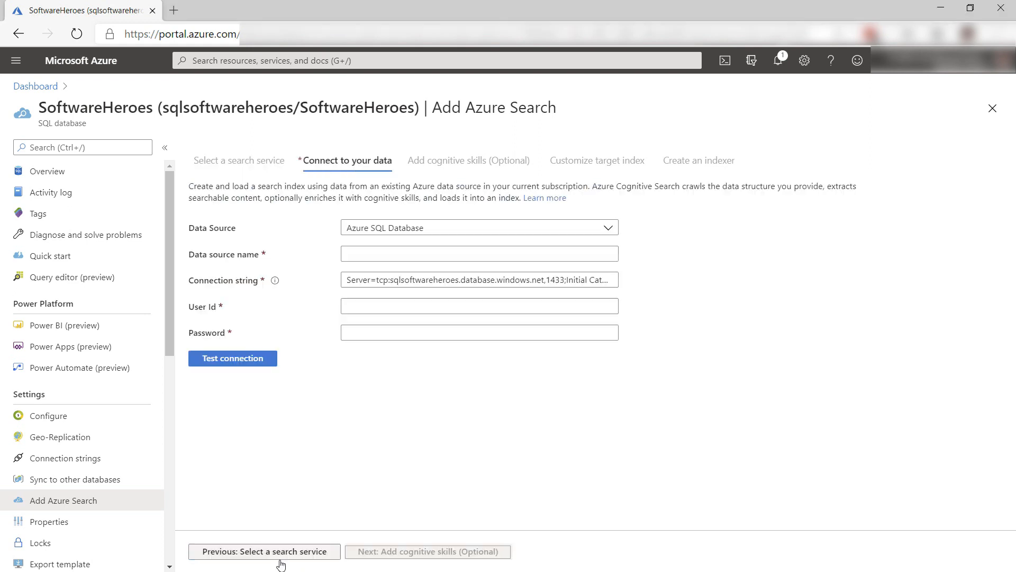
{"action": "type", "text": "mydata"}
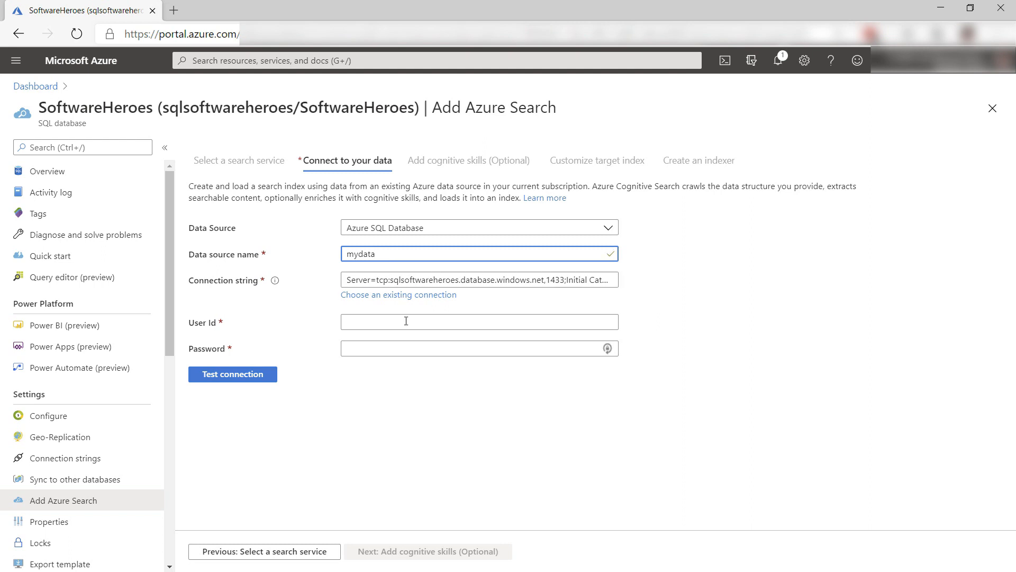
{"action": "type", "text": "password"}
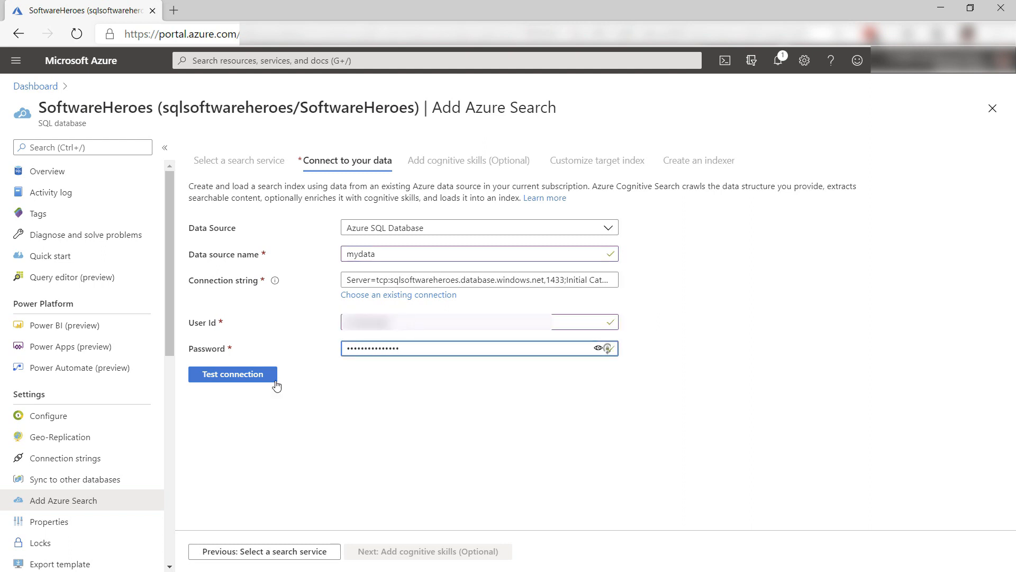
- Test the connection, choose the [Invoices] table and continue to index customization
{"action": "left_click", "coordinate": [232, 373]}
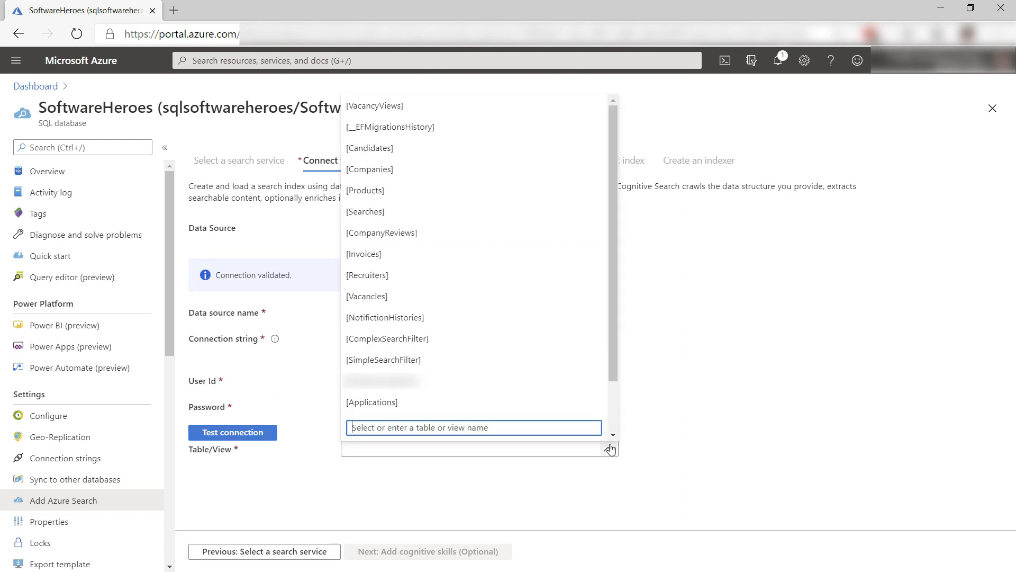
{"action": "left_click", "coordinate": [363, 253]}
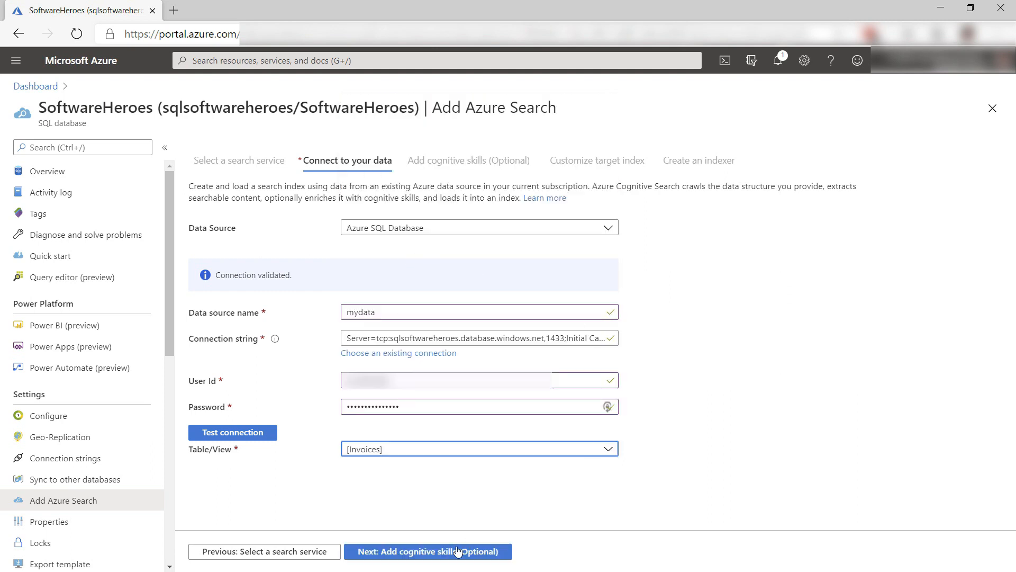
{"action": "left_click", "coordinate": [427, 550]}
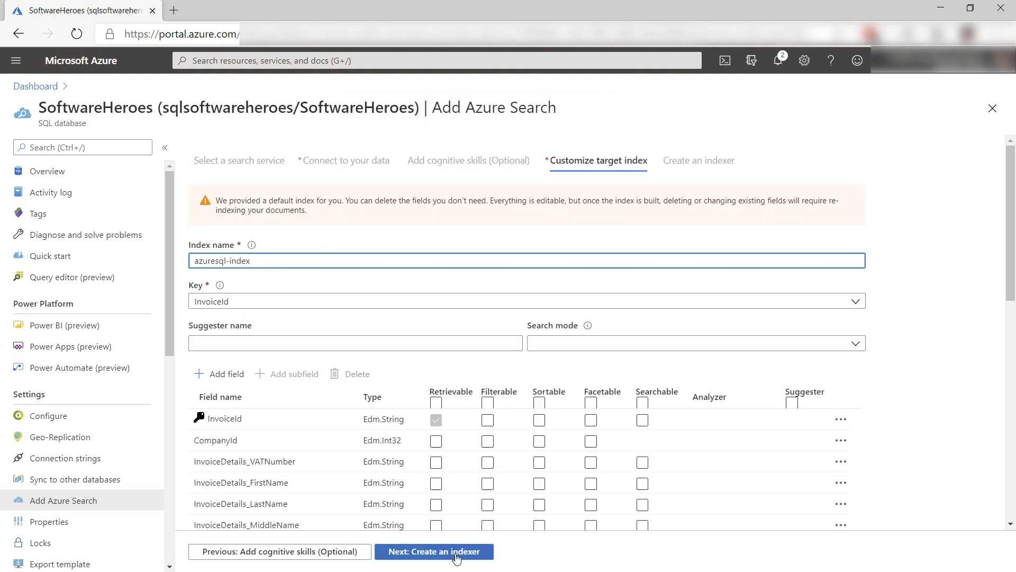
{"action": "scroll", "scroll_direction": "down", "scroll_amount": 3}
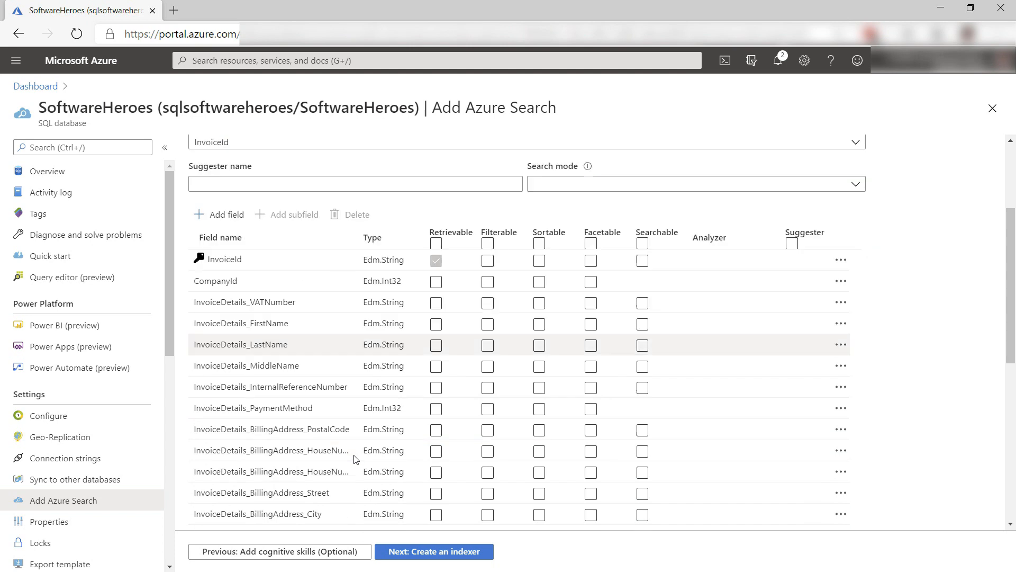
{"action": "scroll", "scroll_direction": "down", "scroll_amount": 3}
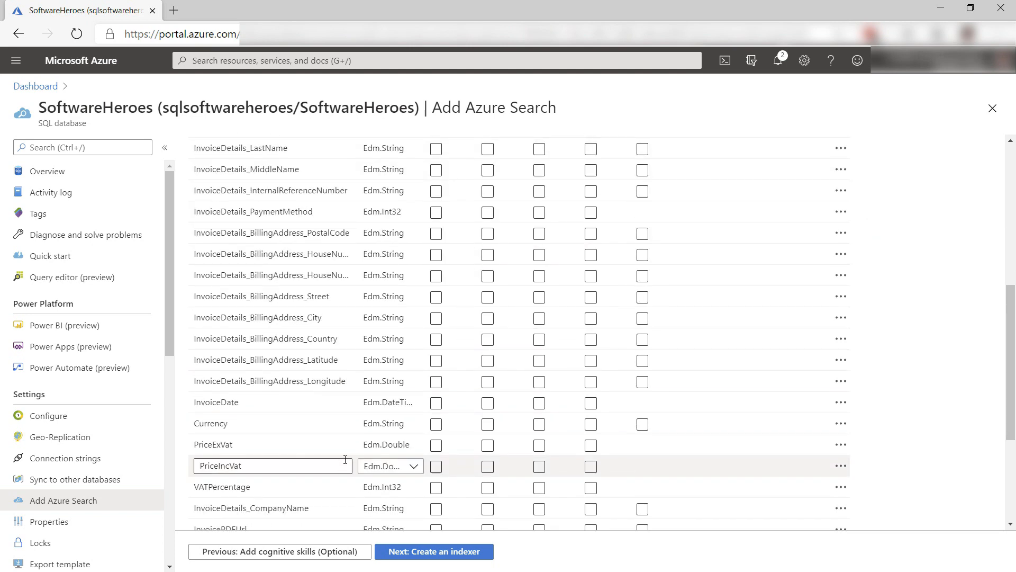